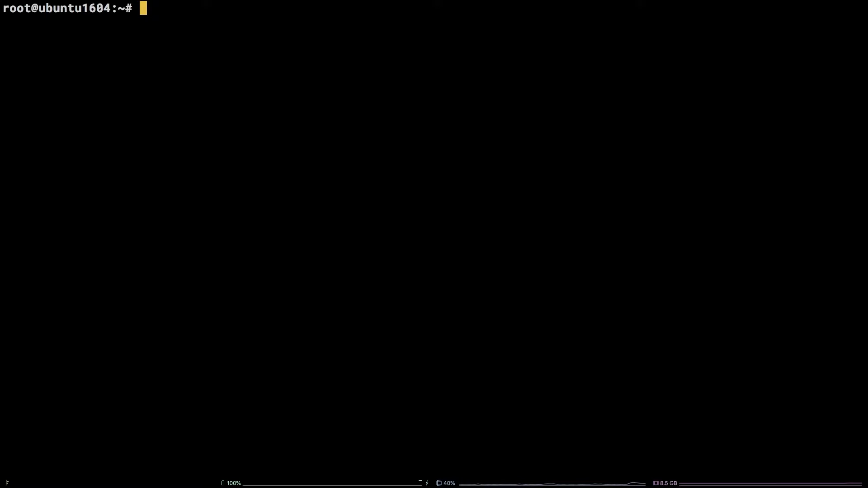
# Refresh the apt package lists and install the squid package with -y confirmation.
pyautogui.write('whoa')
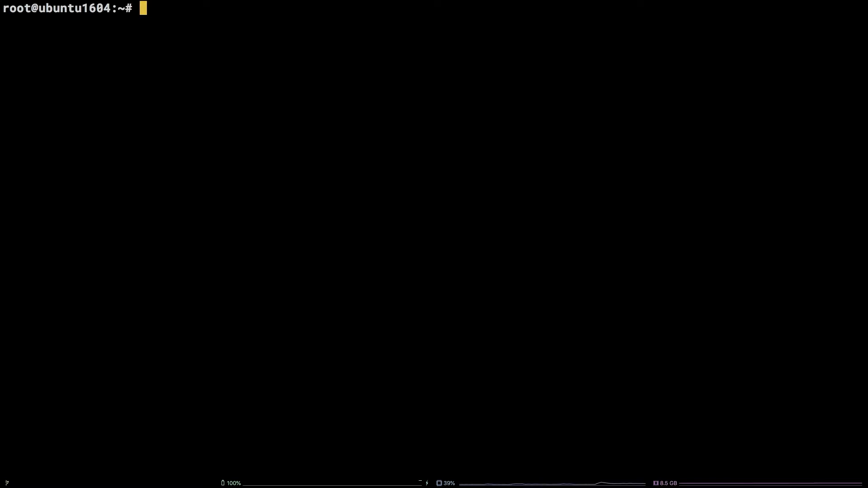
pyautogui.write('apt update -')
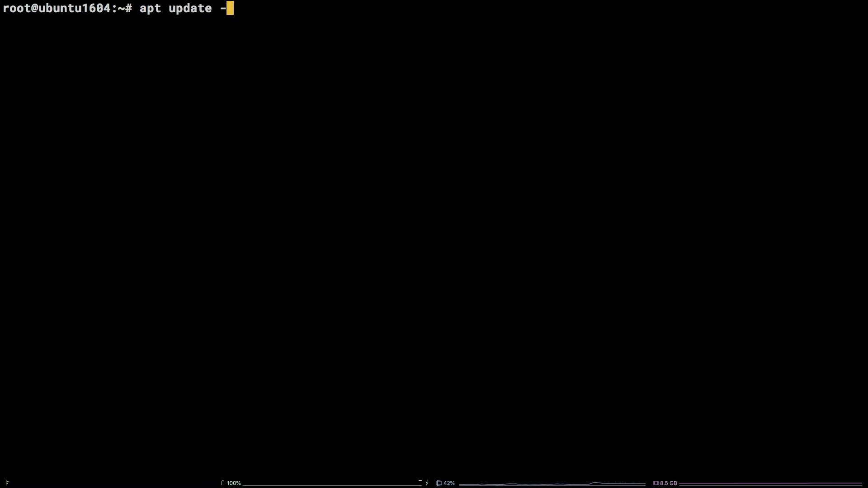
pyautogui.write('y')
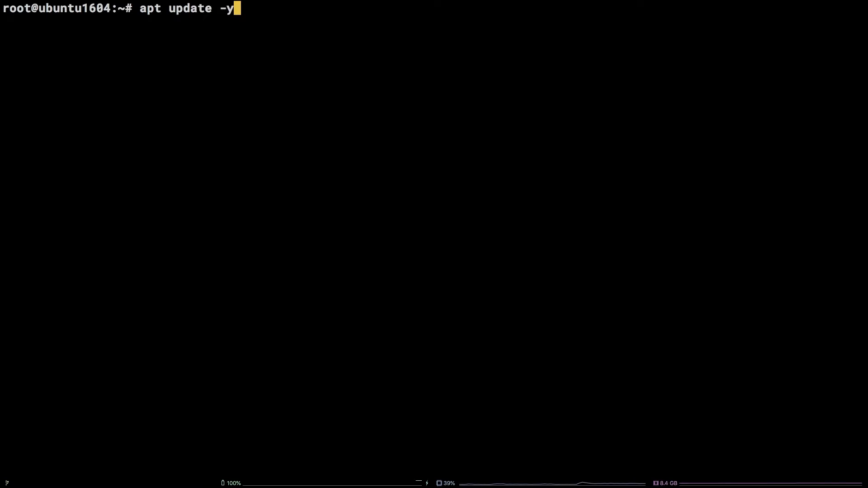
pyautogui.press('Return')
pyautogui.write('apt ins')
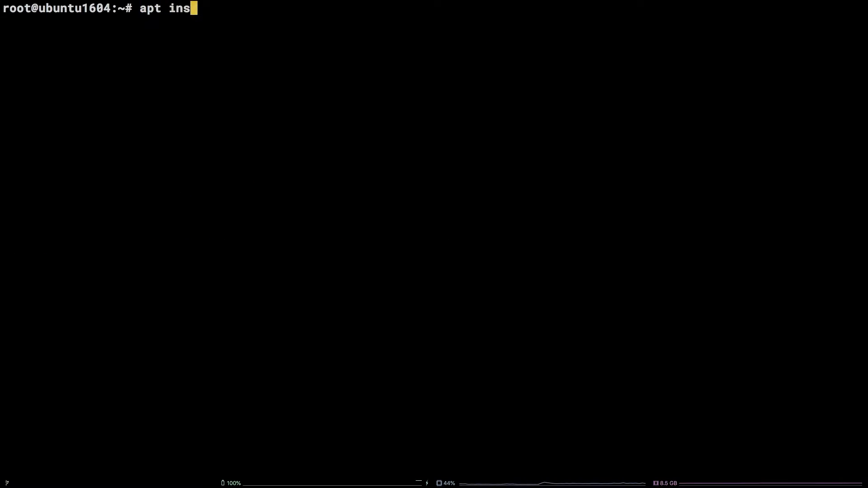
pyautogui.write('tall squid -y')
pyautogui.press('Return')
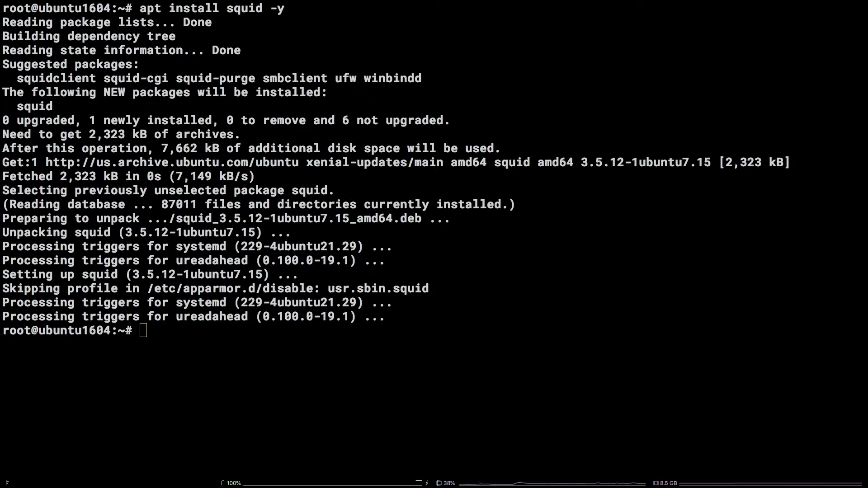
# Copy /etc/squid/squid.conf to /etc/squid/squid.conf.bak as a backup.
pyautogui.write('cp /e')
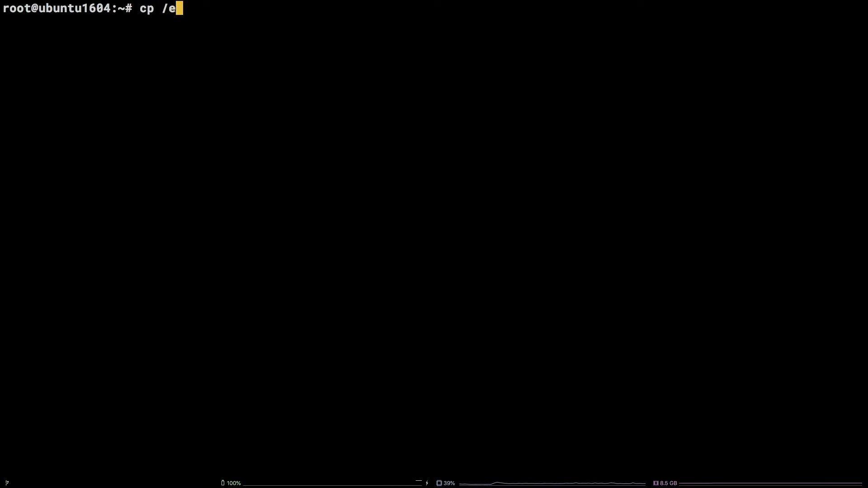
pyautogui.write('tc/squid/')
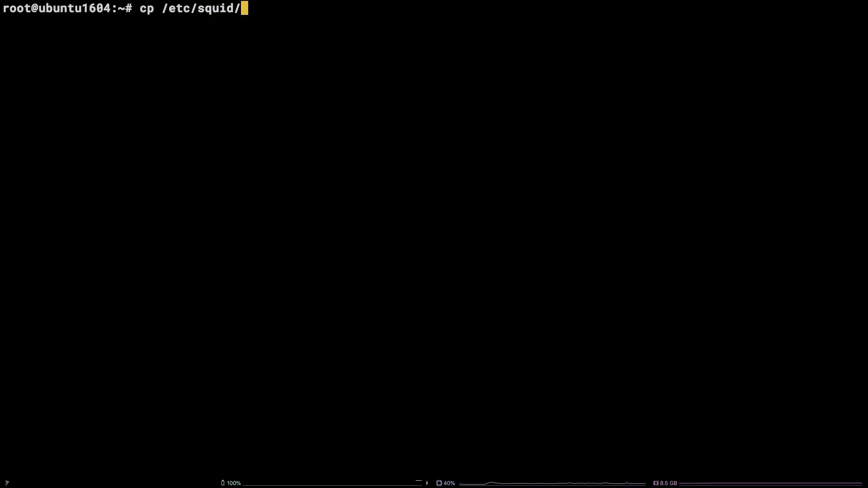
pyautogui.write('squid.conf')
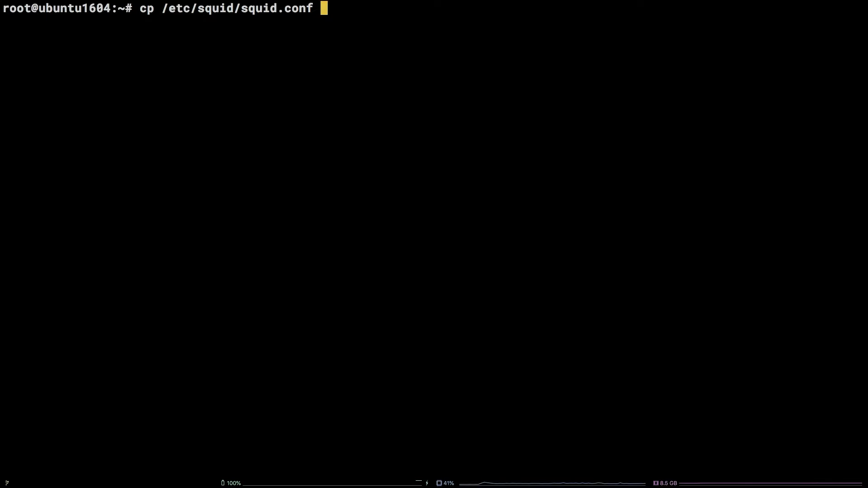
pyautogui.write('/etc/s')
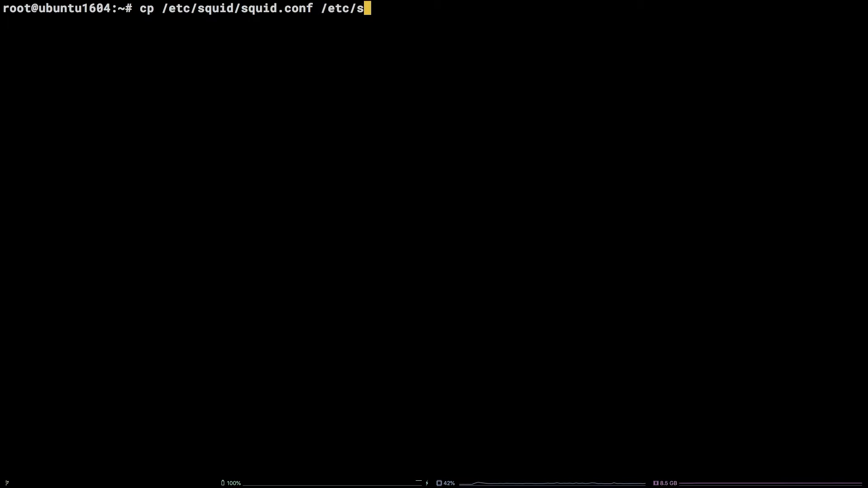
pyautogui.write('quid/squid.conf')
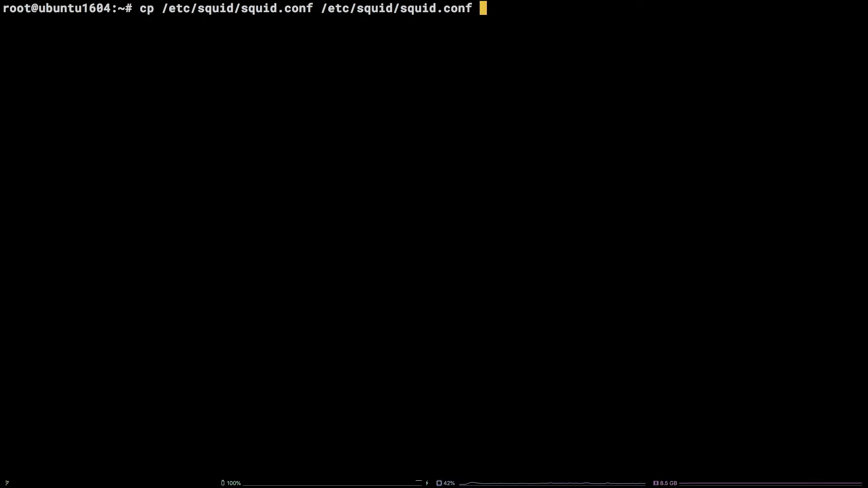
pyautogui.write('.bak')
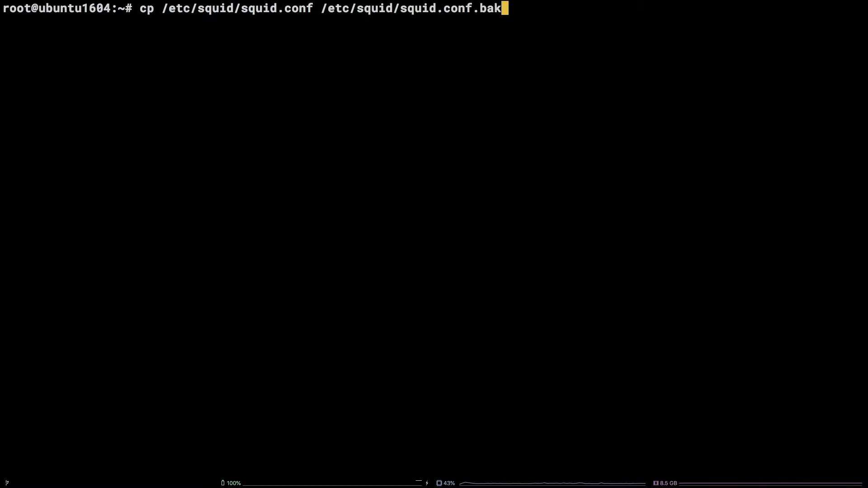
pyautogui.press('Return')
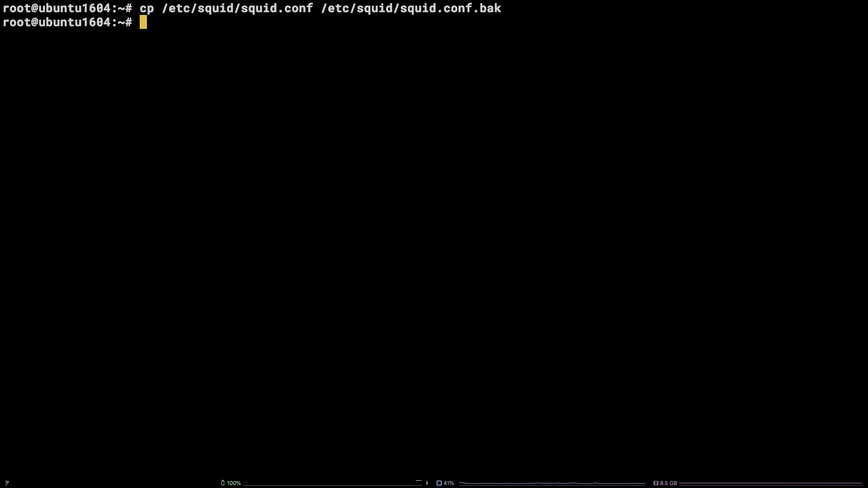
# Begin the vim command for /etc/squid/squid.conf to edit the config.
pyautogui.write('vim')
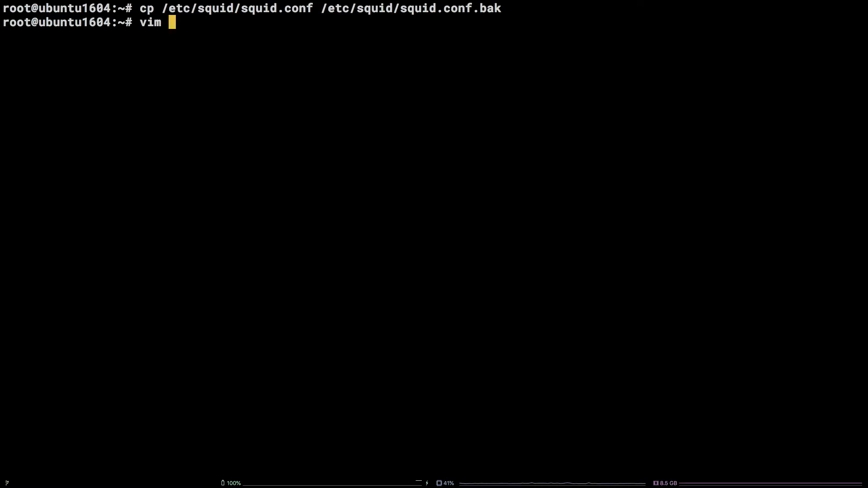
pyautogui.write('/etc/squid/s')
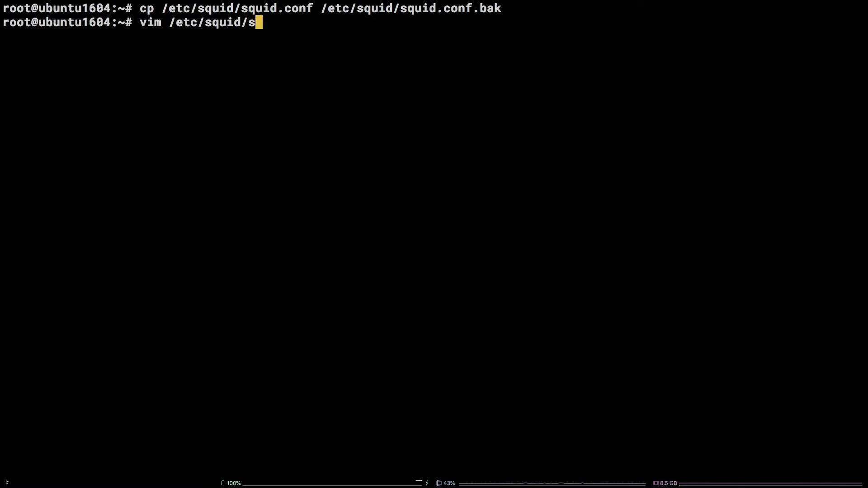
# Edit squid.conf in vim, changing http_port from 3128 to 341x, and reach the http_access rules.
pyautogui.press('Return')
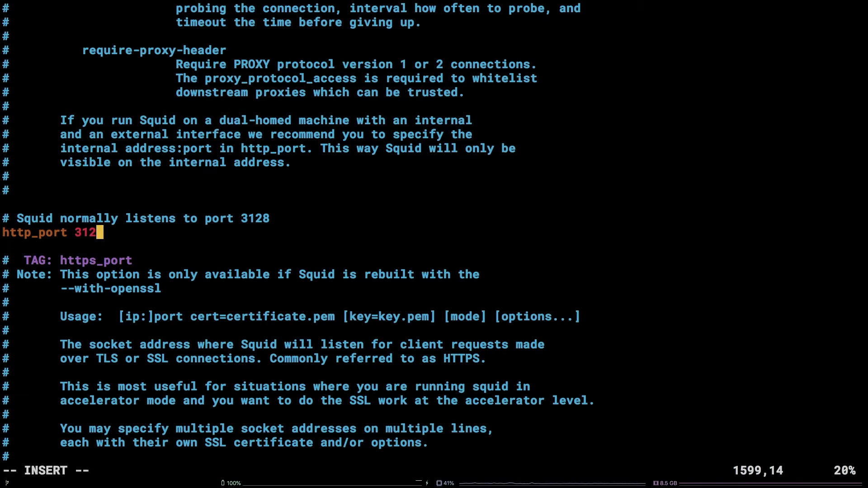
pyautogui.press('BackSpace')
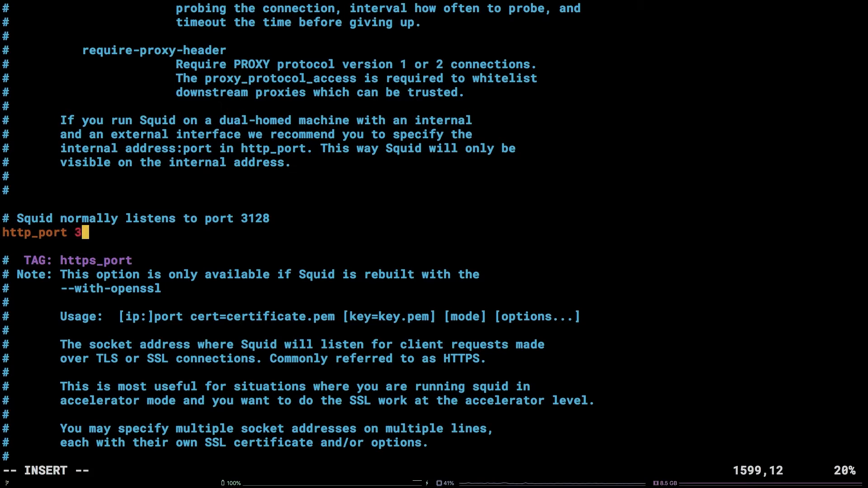
pyautogui.write('41')
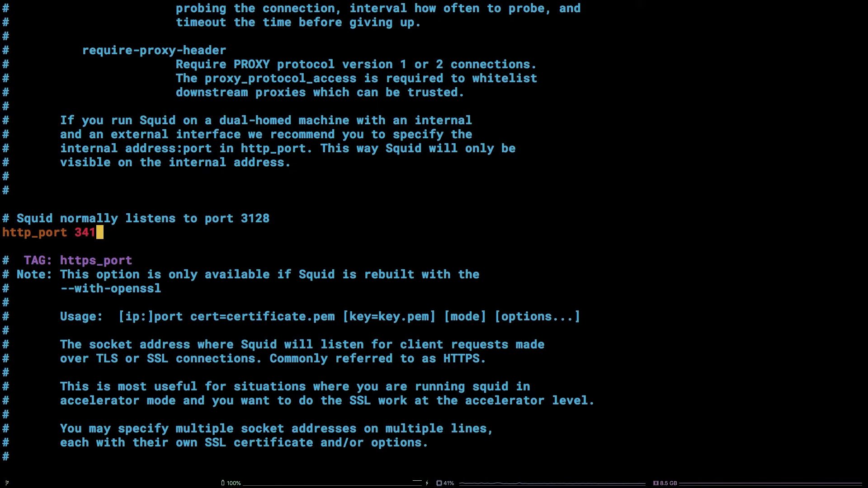
pyautogui.scroll(-3)
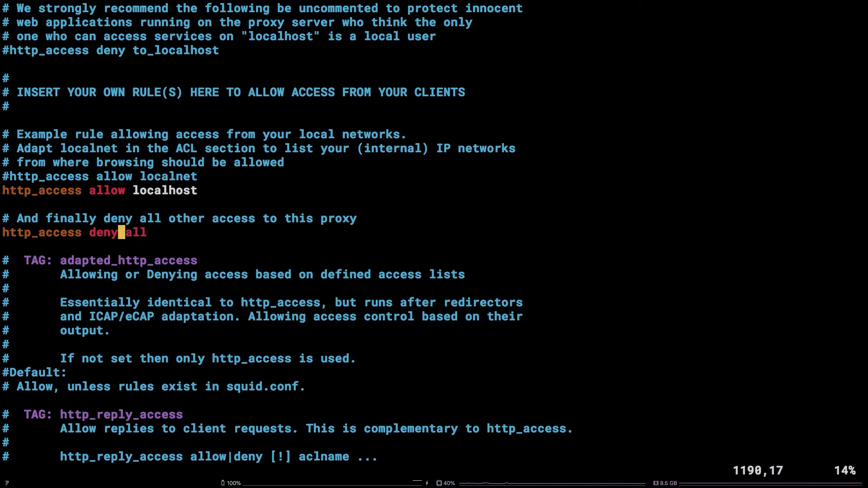
# Make the catch-all rule read http_access allow all, then move up to the localnet ACL examples.
pyautogui.write('allow')
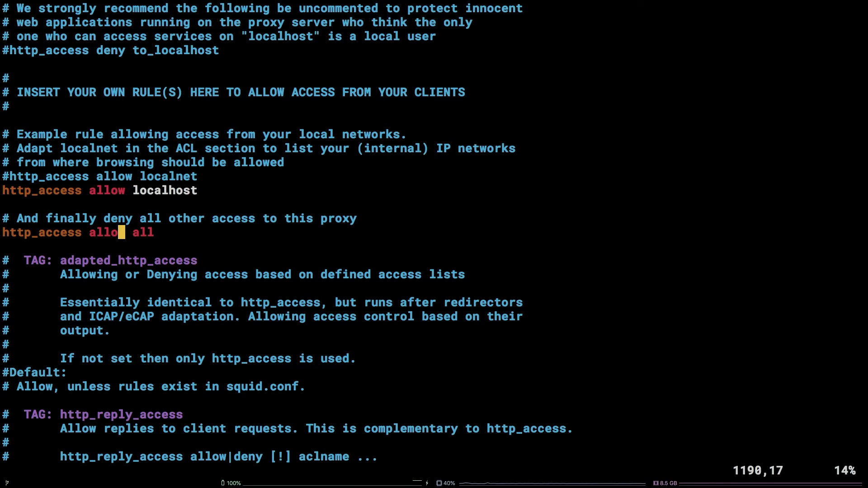
pyautogui.scroll(3)
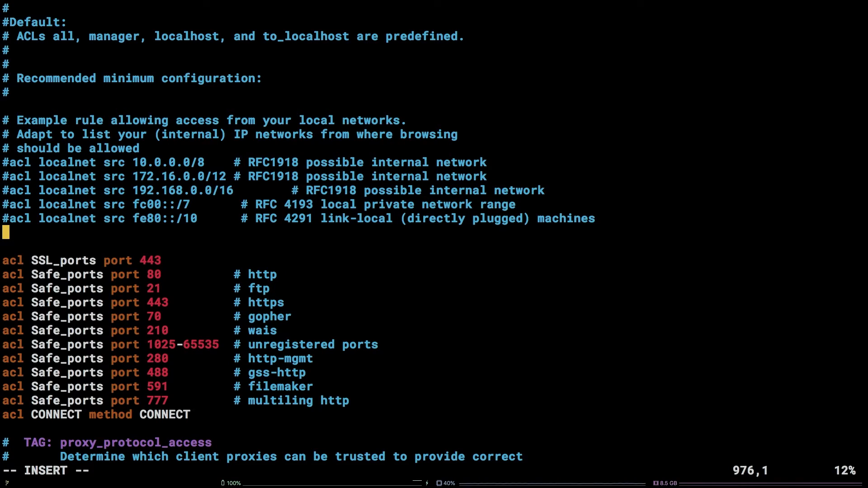
# Add 'acl our_networks src 10.1.1.0/16 10.1.2.0/16' below the localnet examples.
pyautogui.write('acl our')
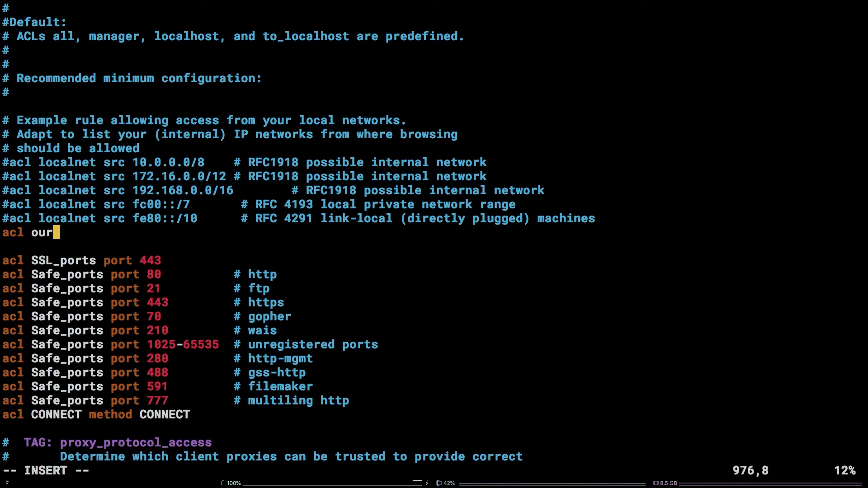
pyautogui.write('_networks')
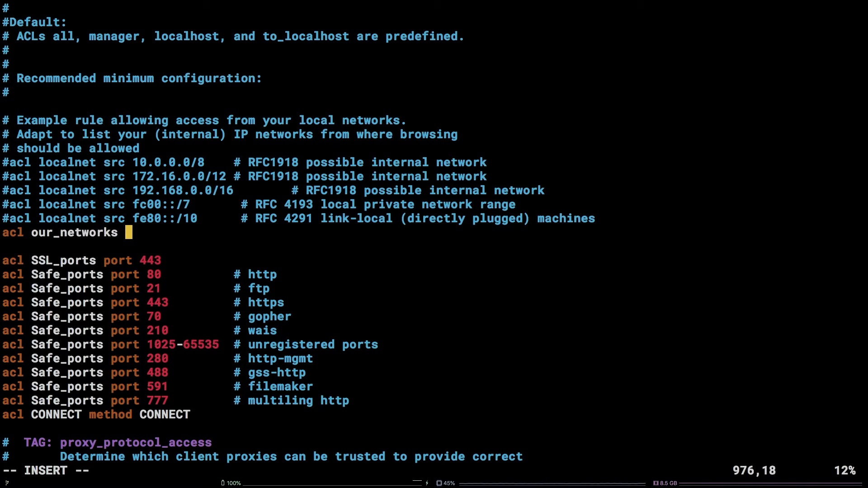
pyautogui.write('src 10.1')
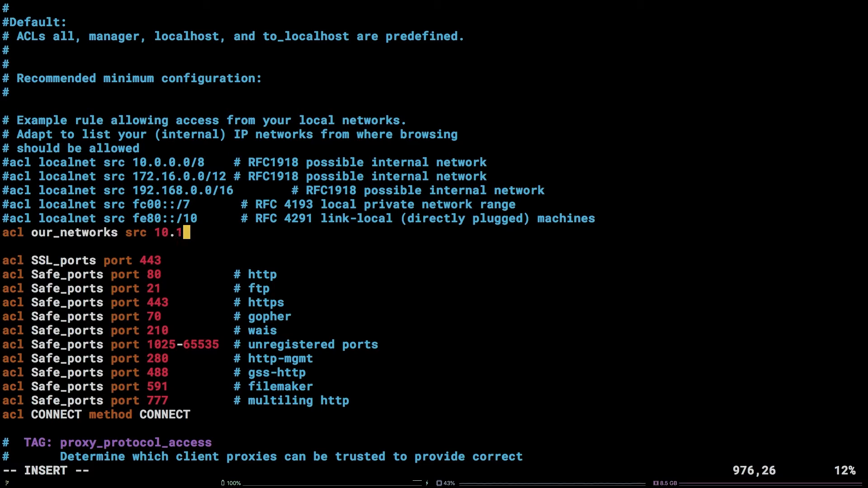
pyautogui.write('.1.0/')
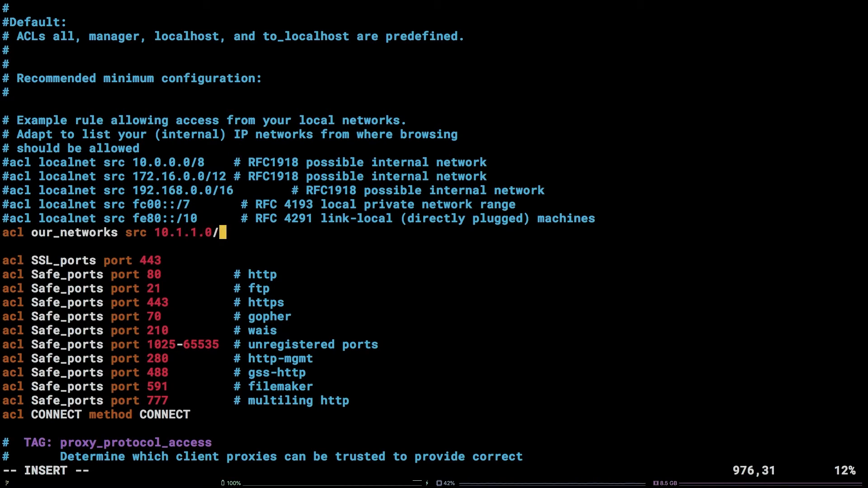
pyautogui.write('16 10.1')
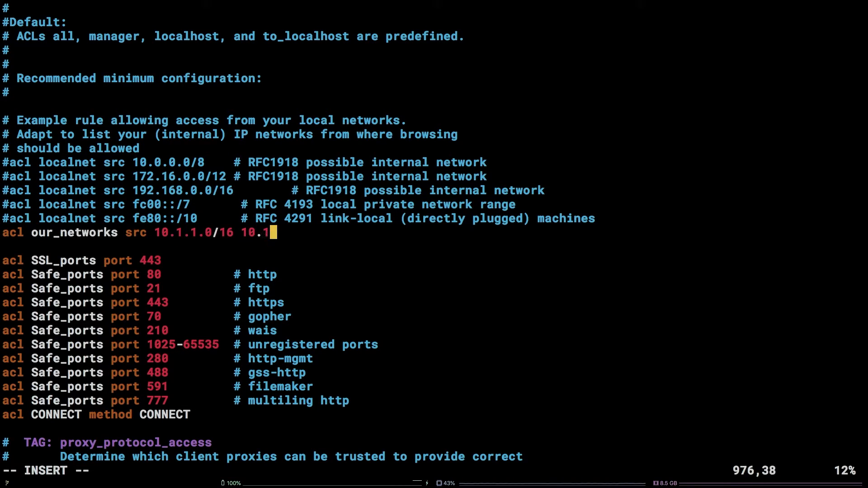
pyautogui.write('.2.0/16')
pyautogui.write('acl li')
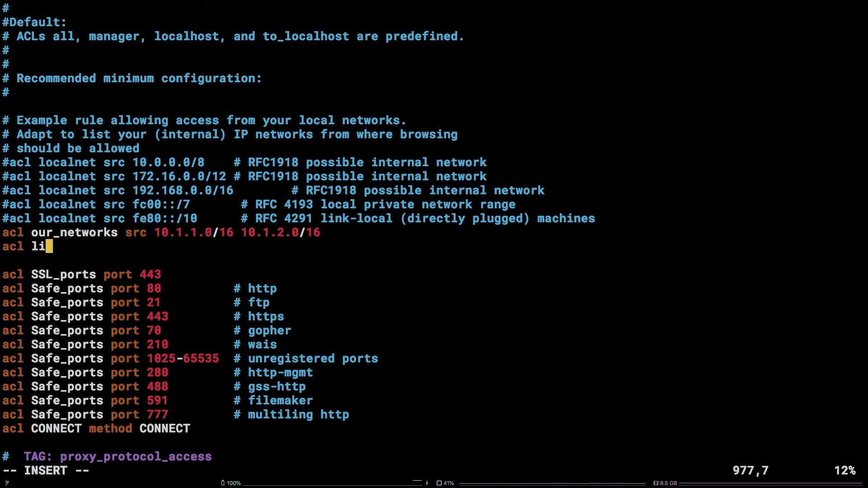
# Add the time ACL 'acl liquidweb time MTWHF 9:00-17:00' on the next line.
pyautogui.write('quidweb time')
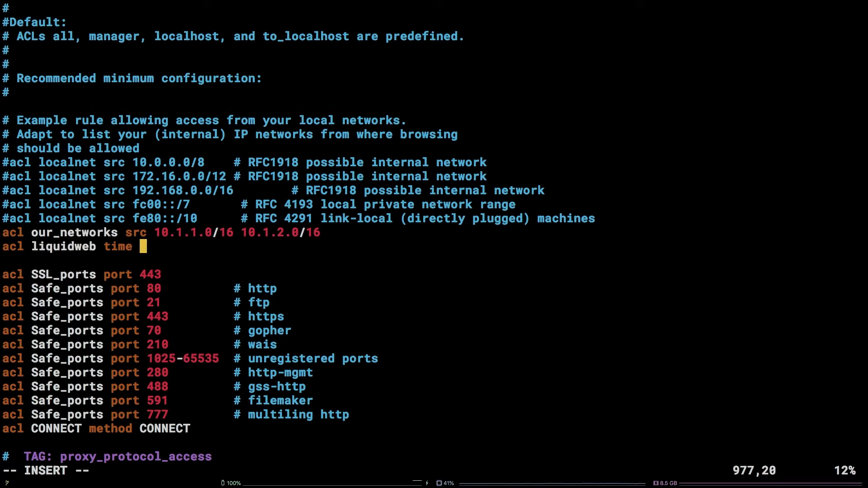
pyautogui.write('MTW')
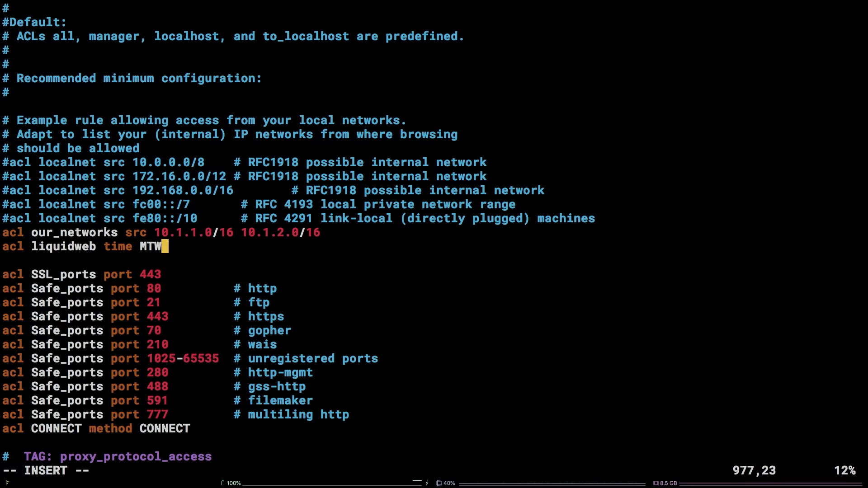
pyautogui.write('HF')
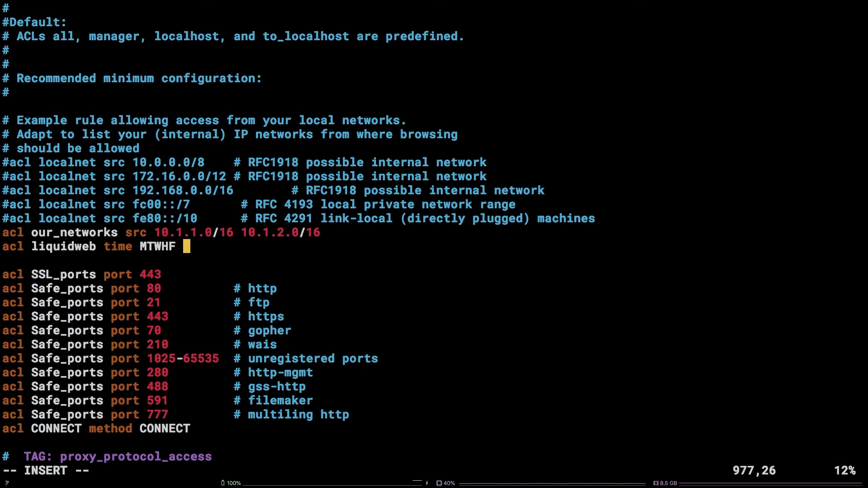
pyautogui.write('9:00')
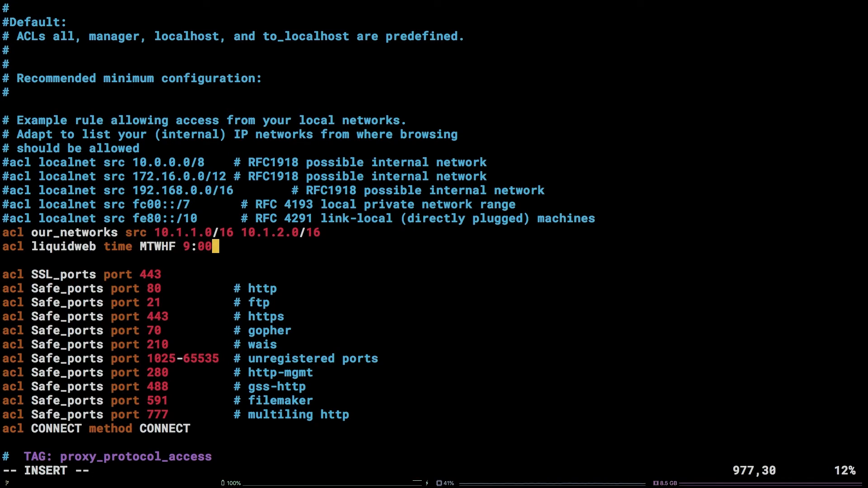
pyautogui.write('-17:00')
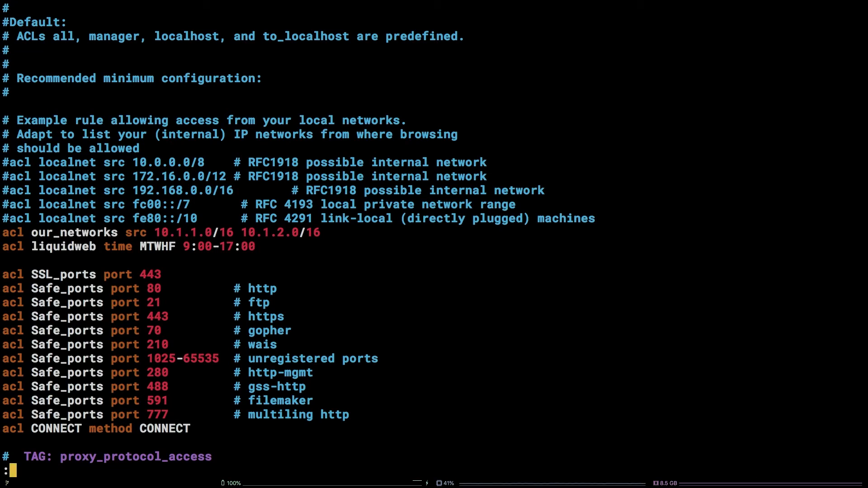
# Save squid.conf with :wq and restart the squid service via systemctl.
pyautogui.write('wq')
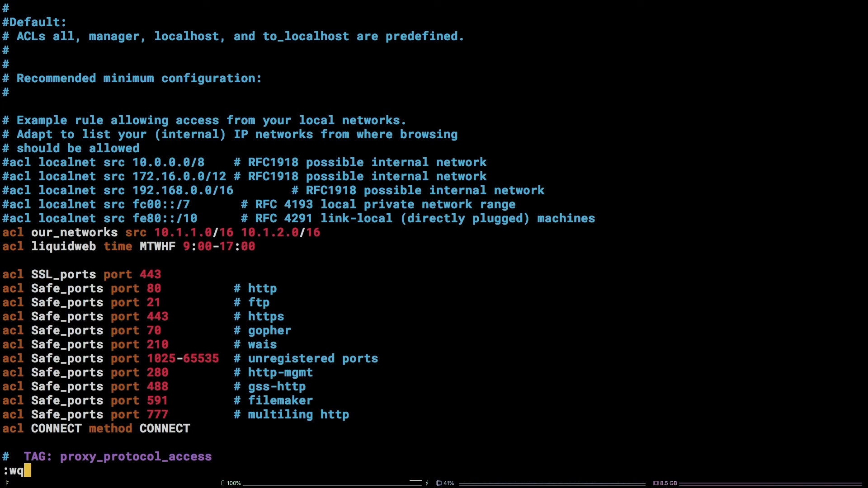
pyautogui.press('Return')
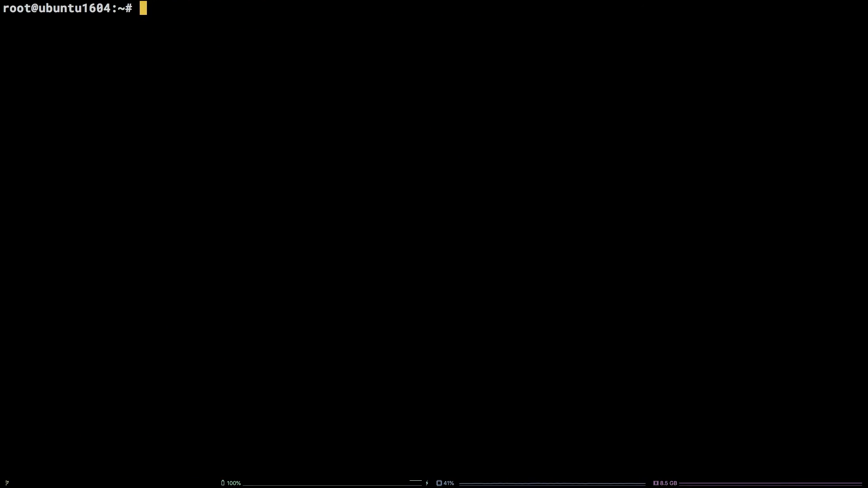
pyautogui.write('systemctl restart squid')
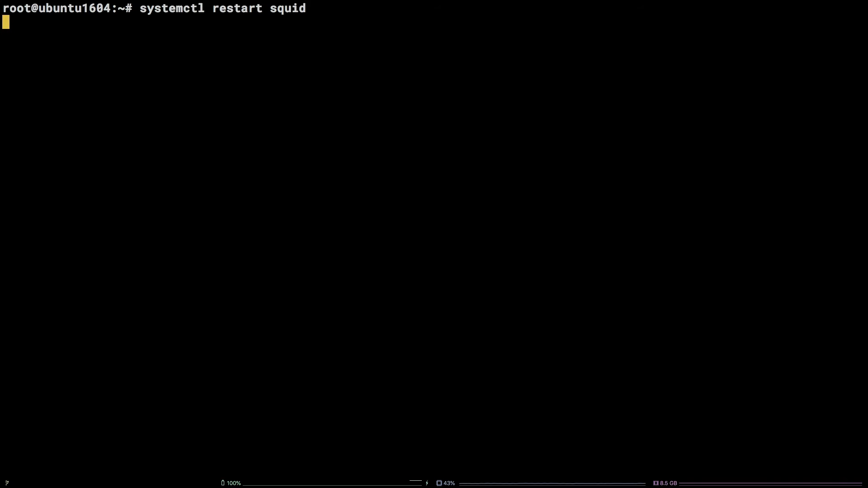
pyautogui.press('Return')
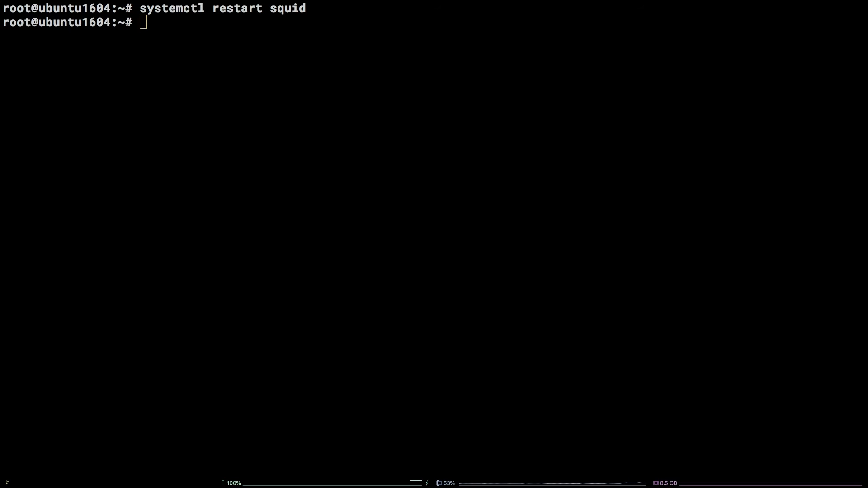